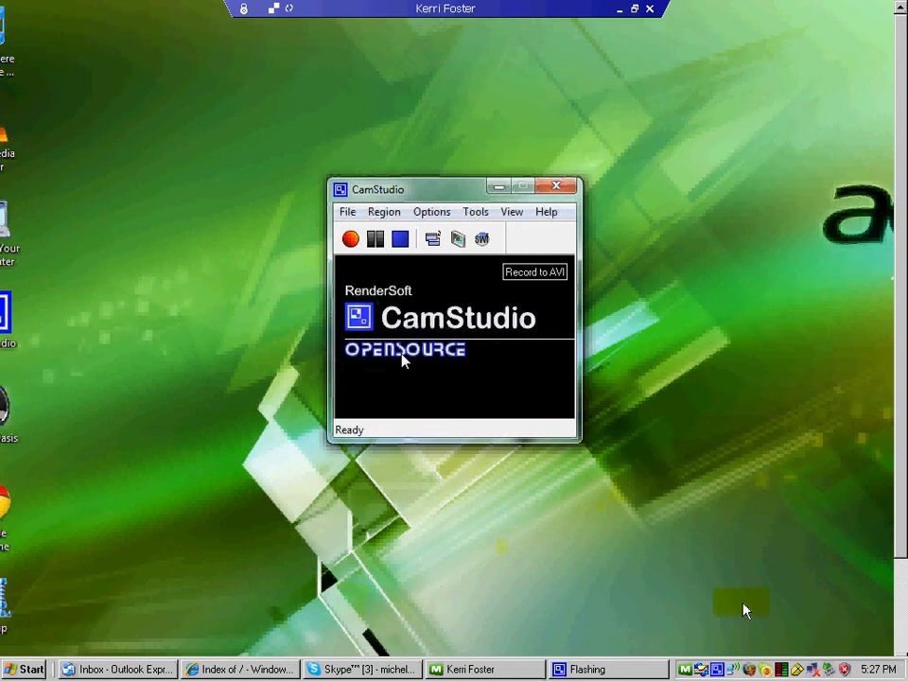
mouse_move(424, 397)
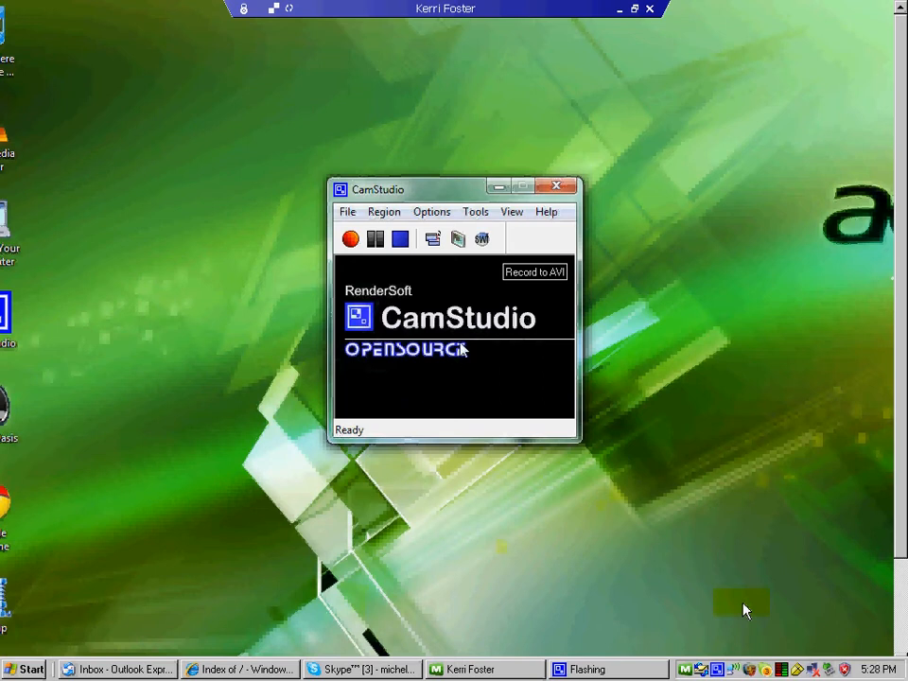
mouse_move(384, 211)
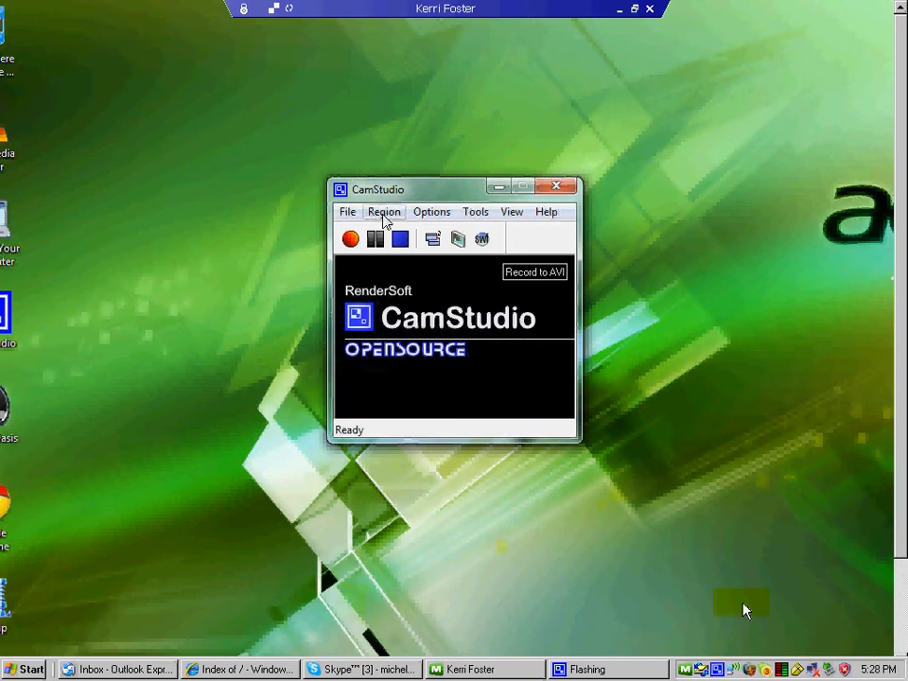
- Choose Full Screen from the Region menu so the whole desktop is captured
click(384, 211)
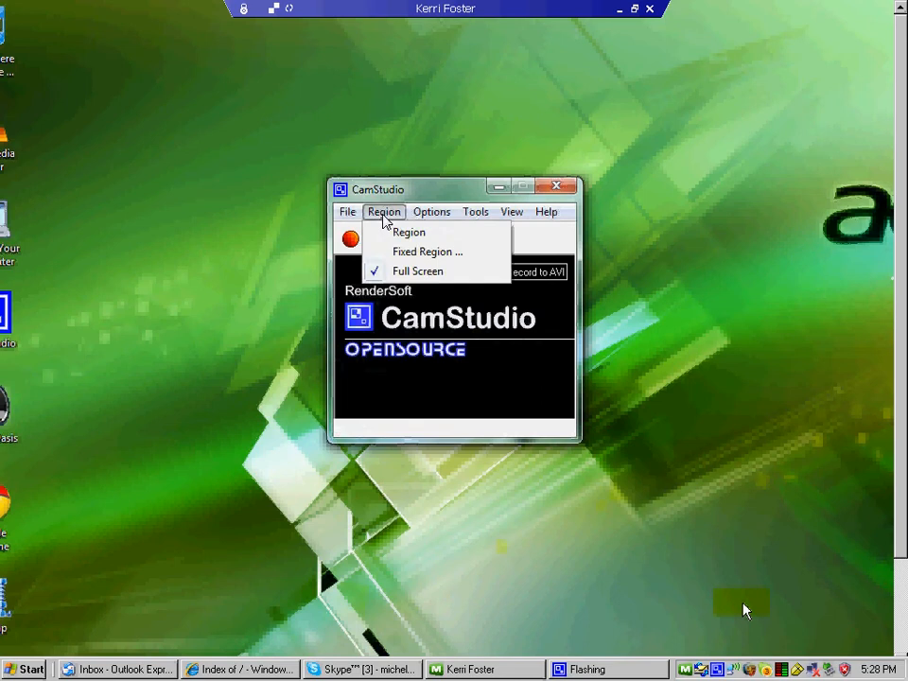
mouse_move(418, 271)
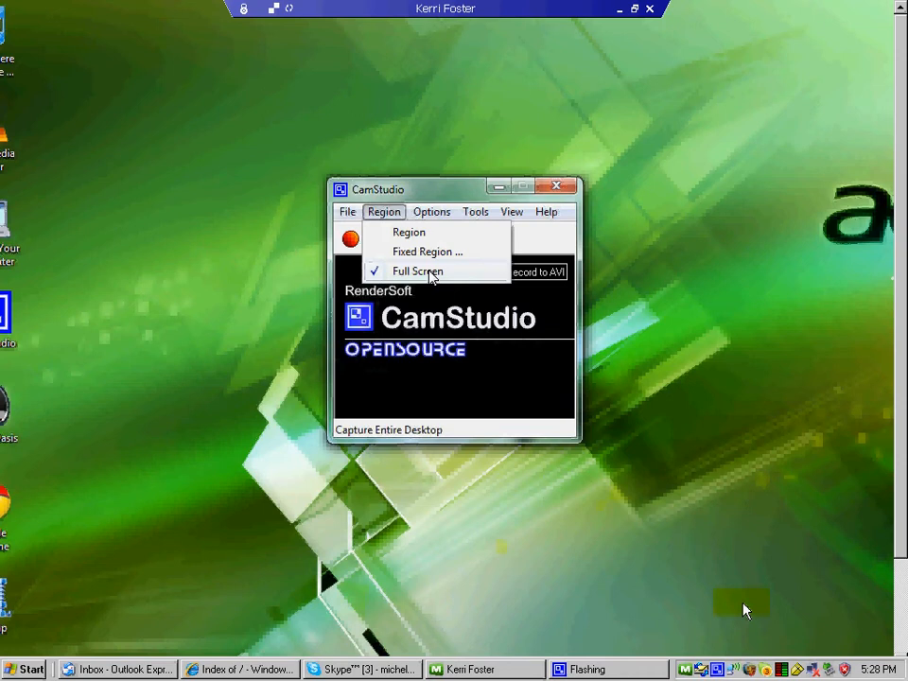
click(416, 272)
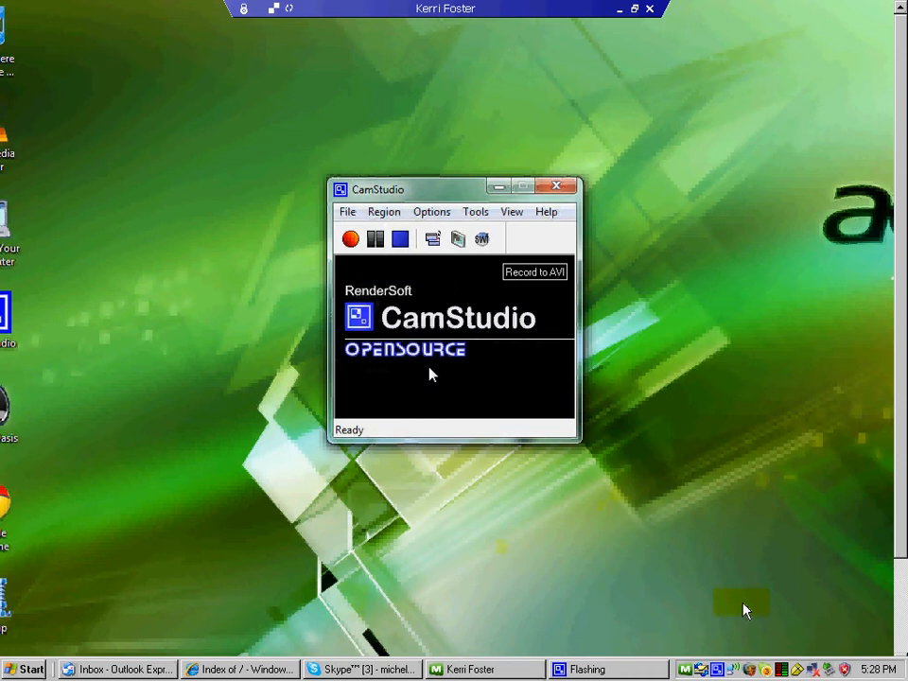
- Open Cursor Options from the Options menu to view the cursor highlight settings
click(431, 211)
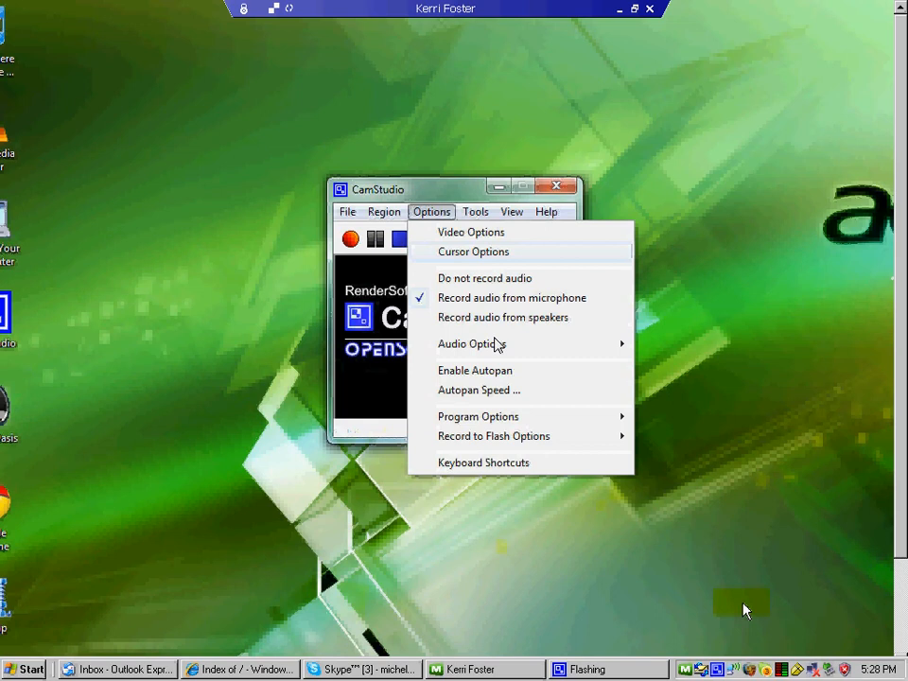
mouse_move(502, 355)
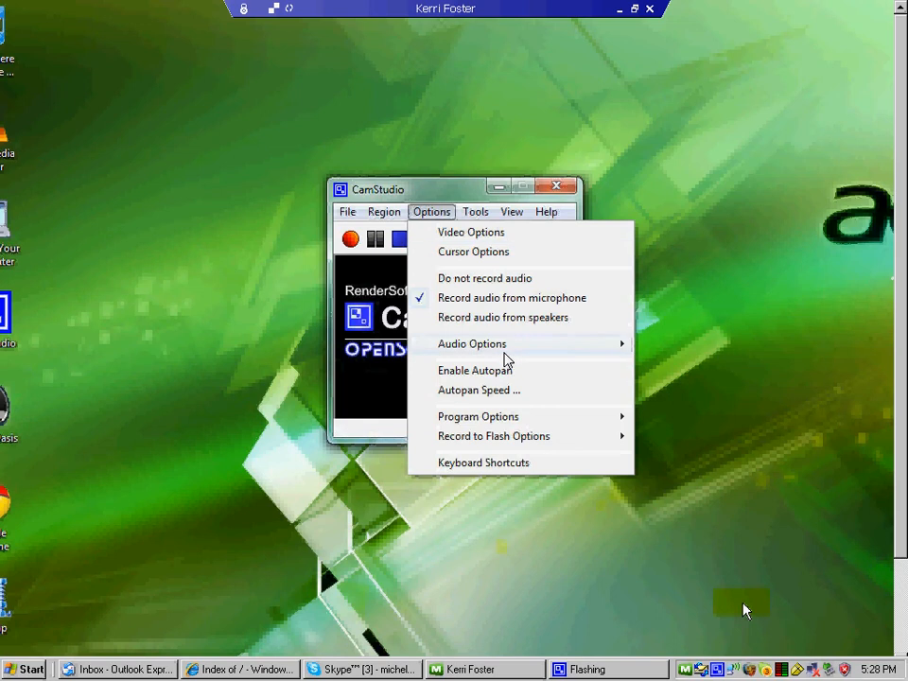
mouse_move(512, 297)
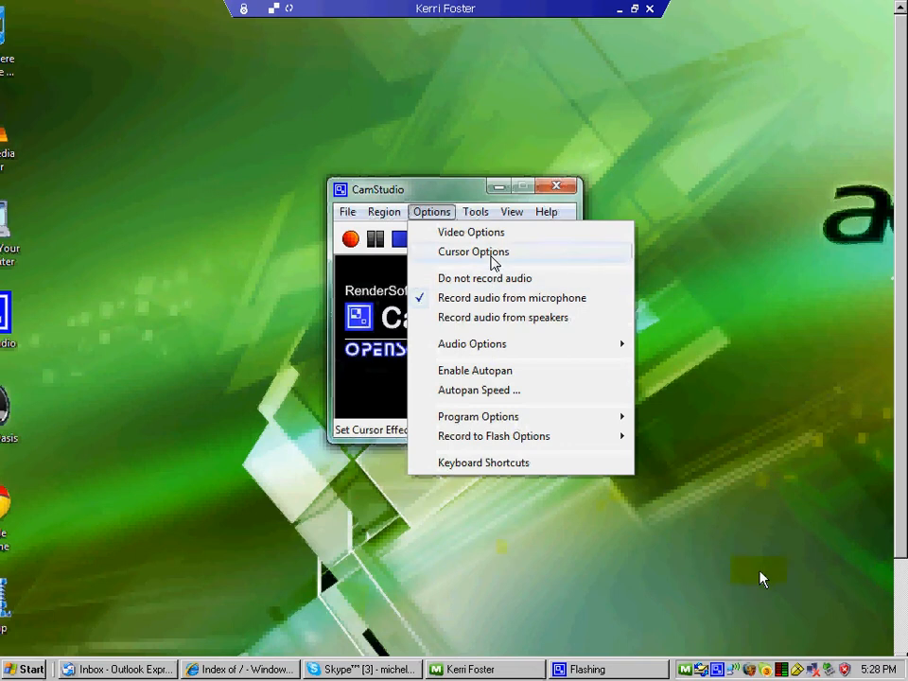
click(473, 251)
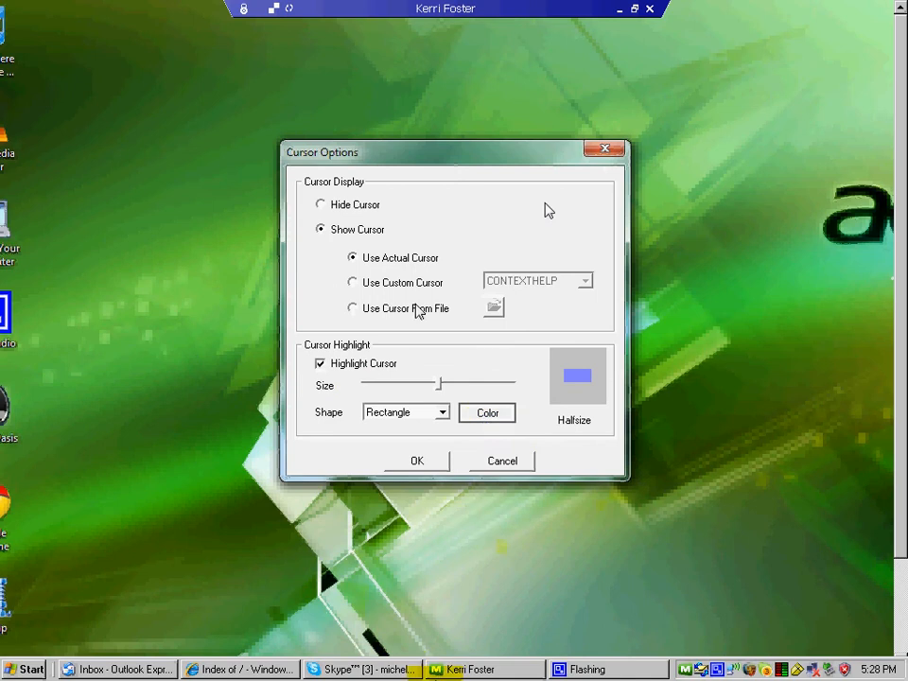
- Set the cursor highlight color to red and shape to Square, then apply
click(488, 413)
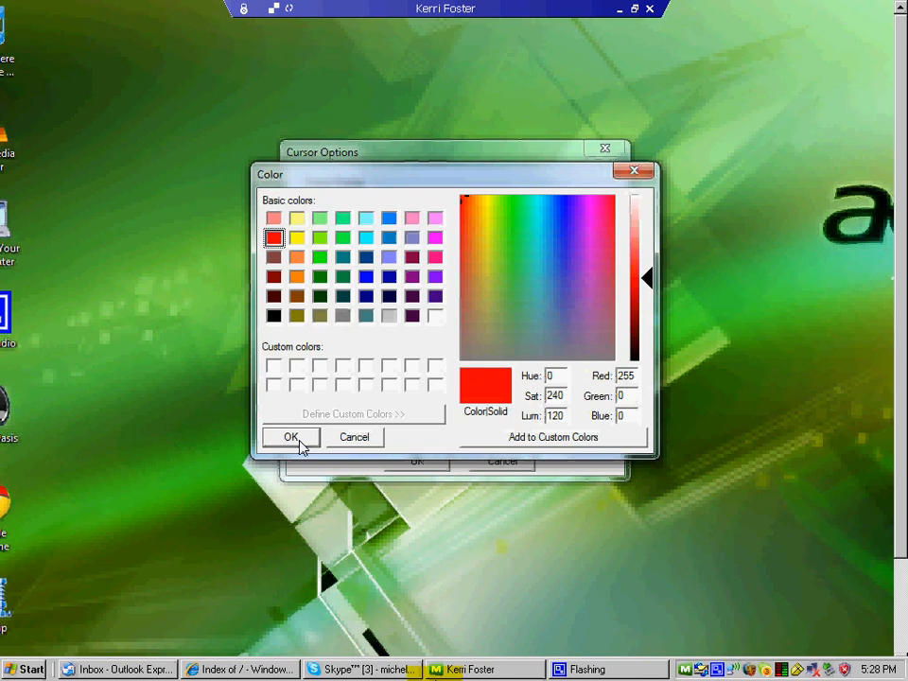
click(291, 438)
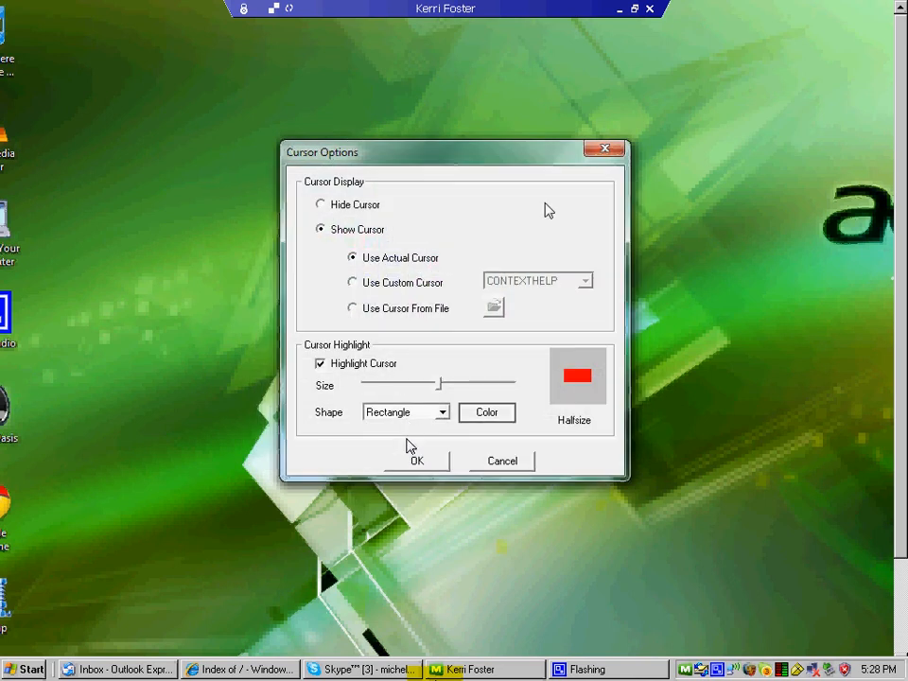
click(442, 411)
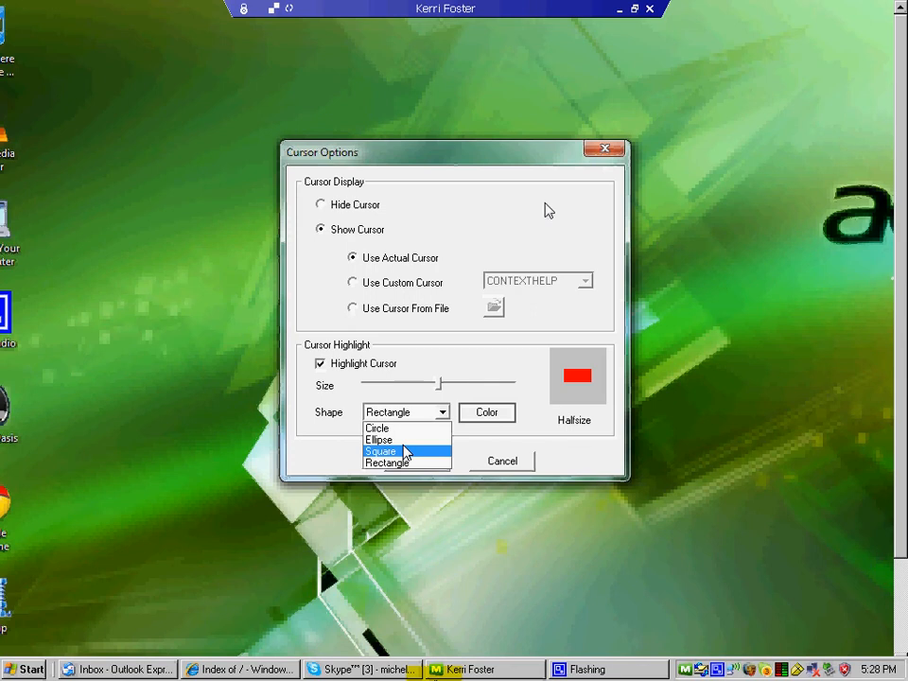
click(382, 451)
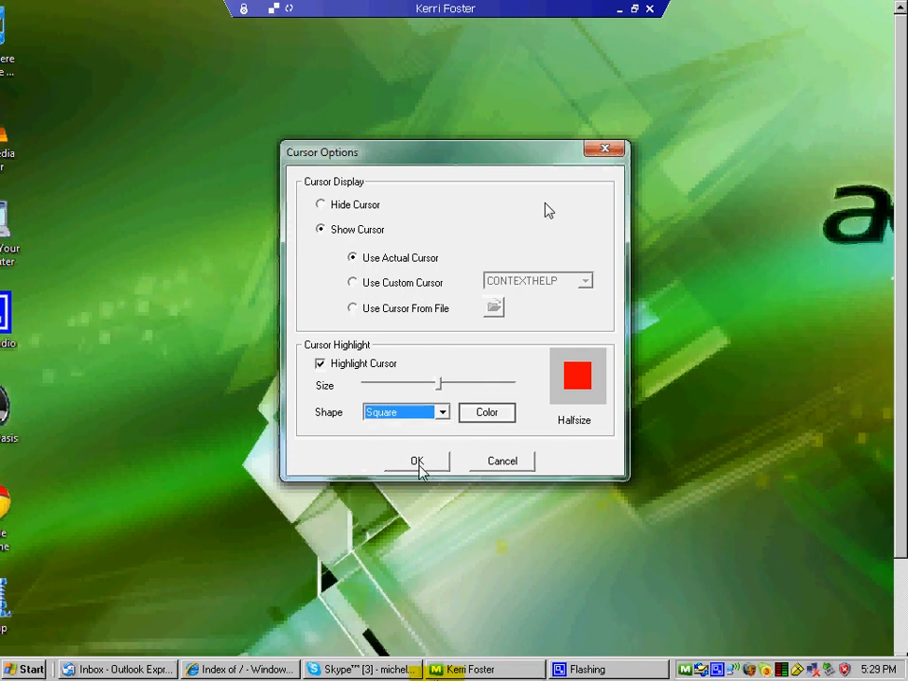
click(417, 461)
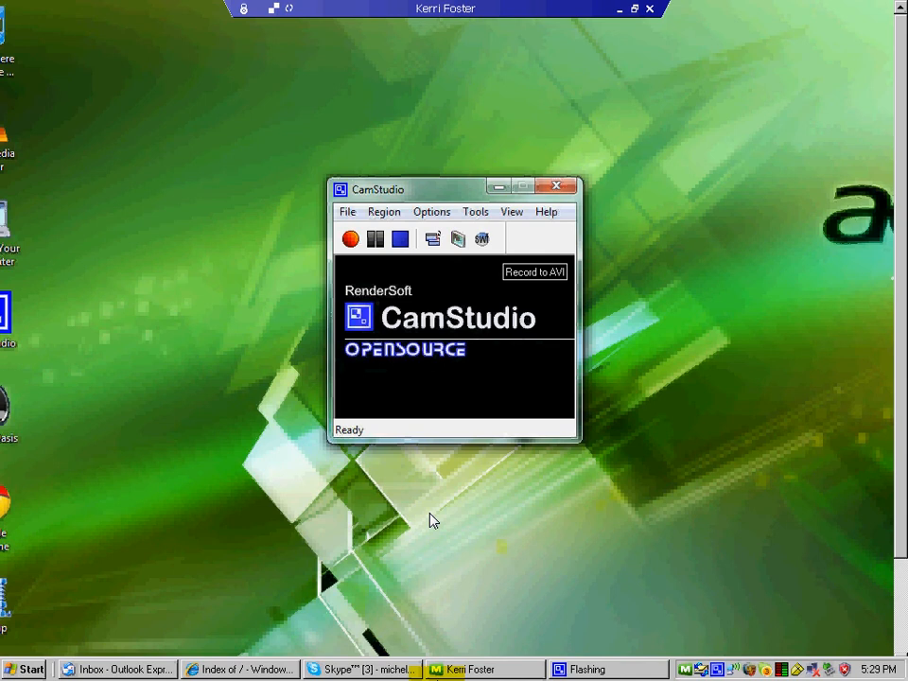
mouse_move(434, 222)
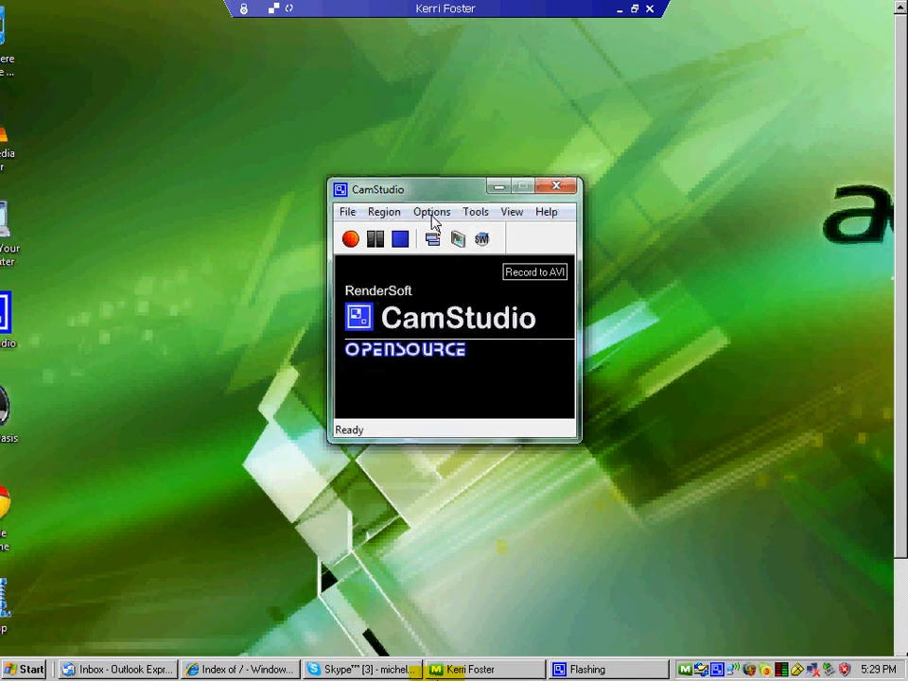
- Reopen the Options menu to reach the Audio Options submenu
click(432, 211)
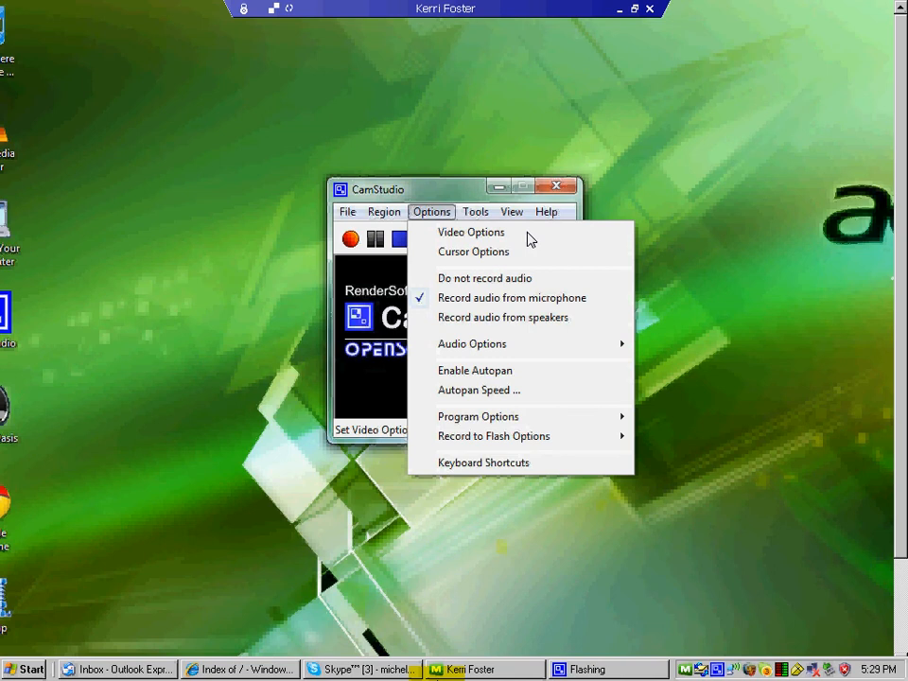
mouse_move(525, 326)
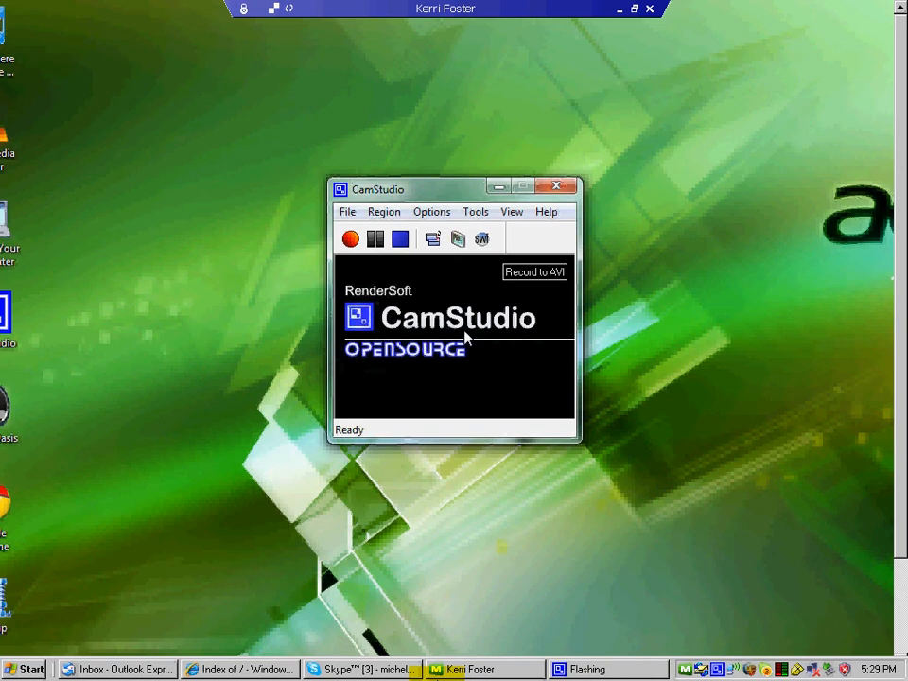
click(432, 211)
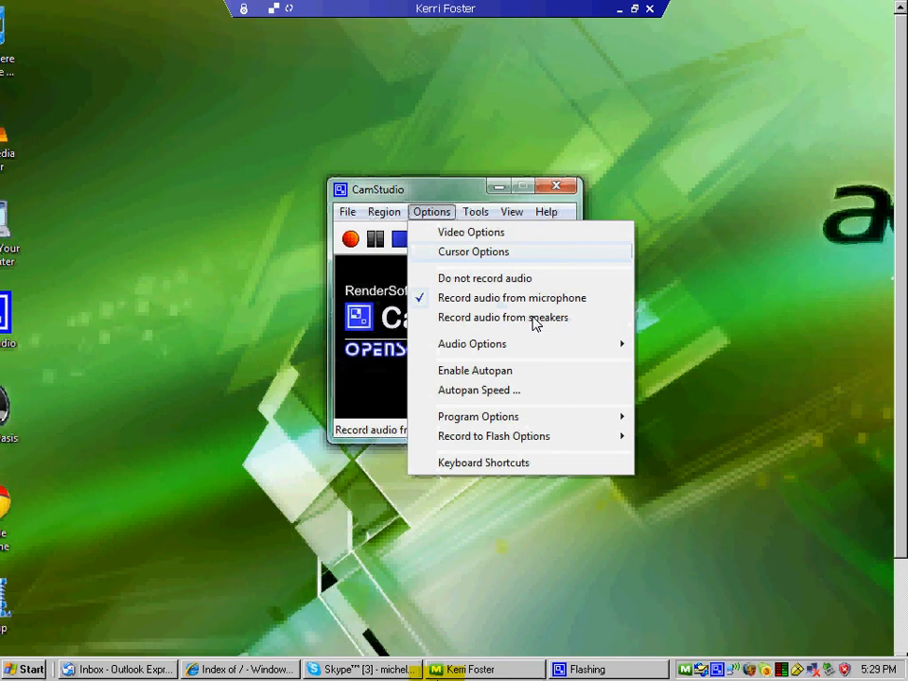
mouse_move(472, 344)
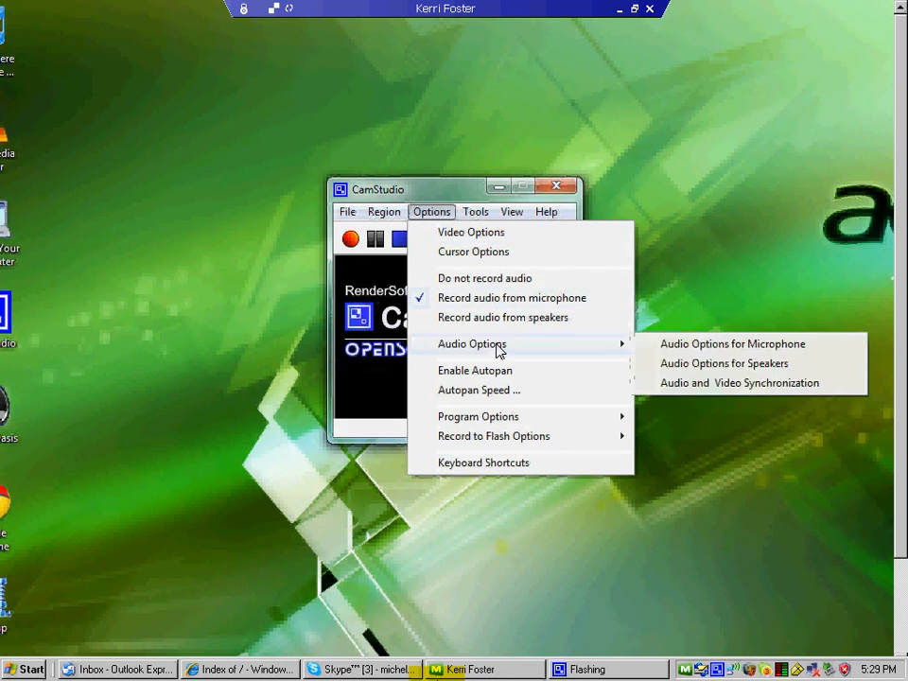
mouse_move(715, 355)
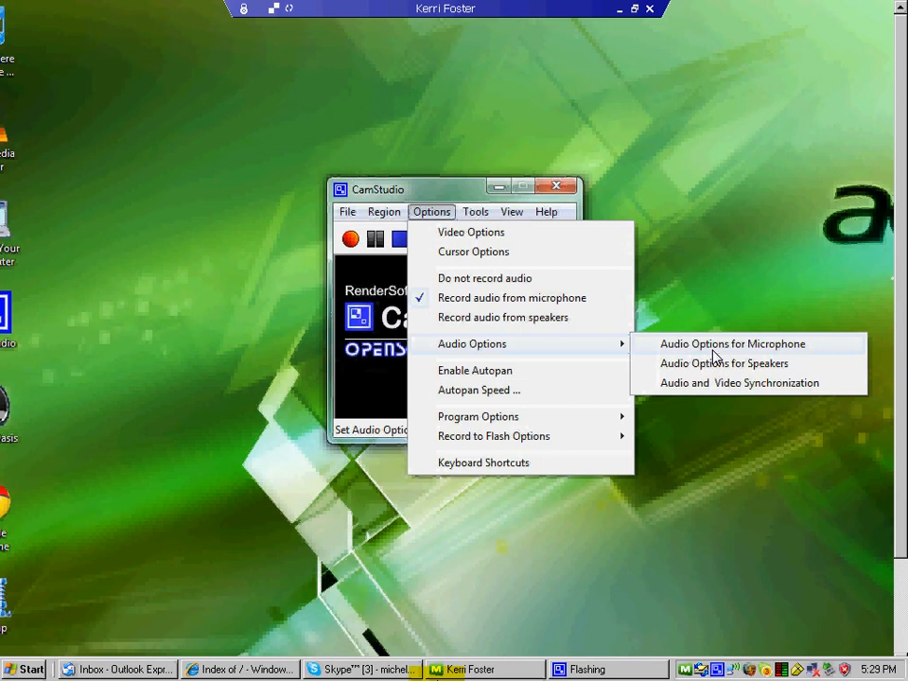
- Enable Use MCI Recording in Audio Options for Microphone and confirm
click(732, 344)
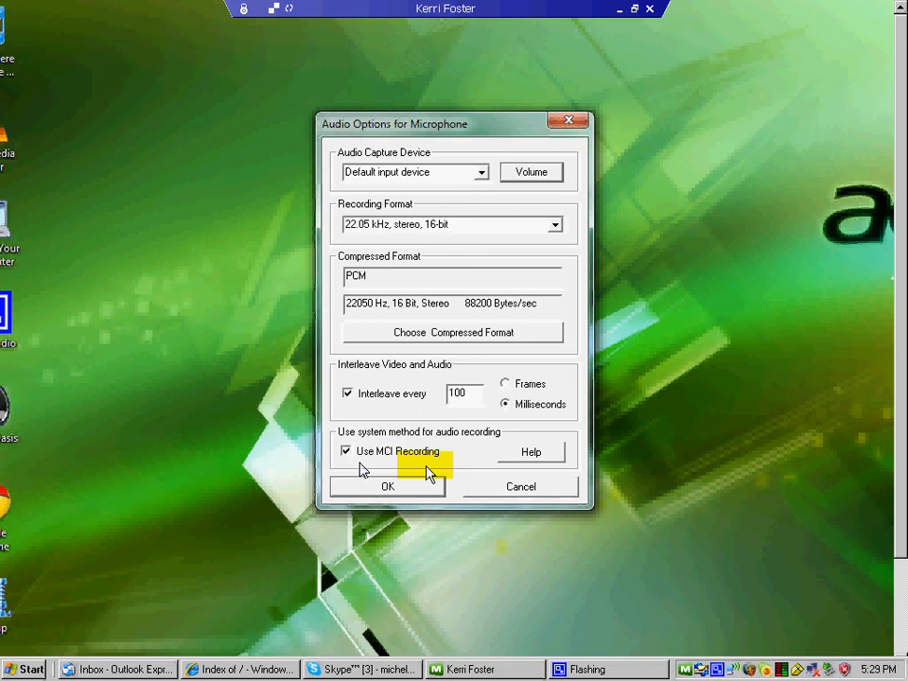
mouse_move(388, 501)
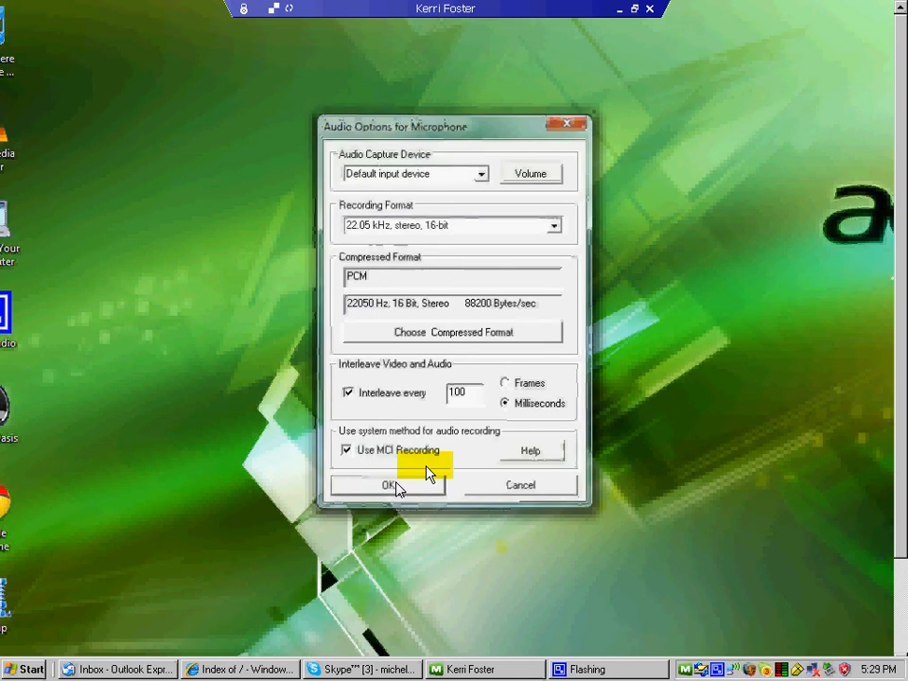
click(387, 484)
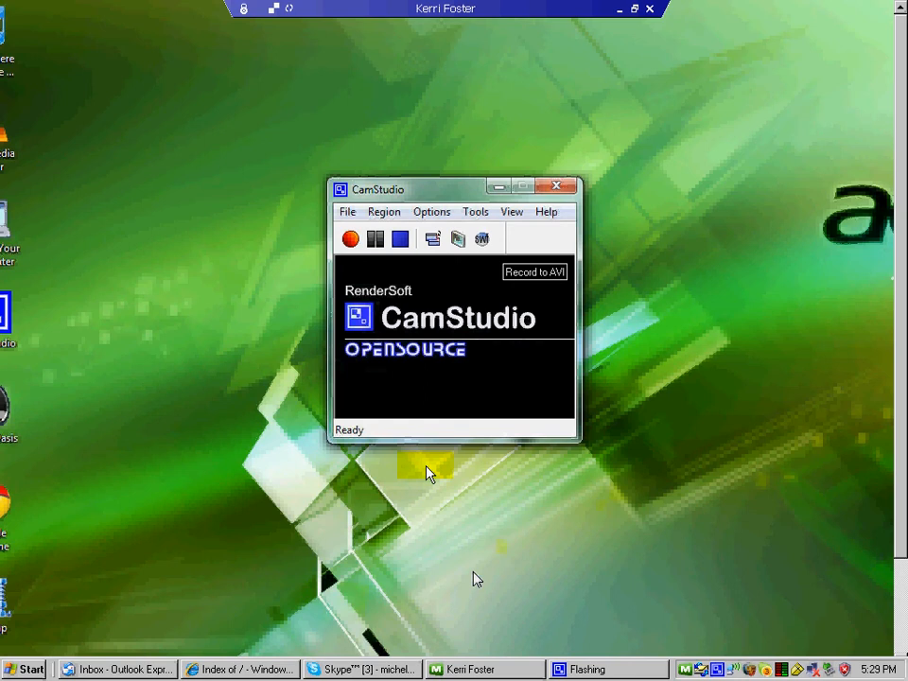
- Start a full-screen recording with the red Record button
click(351, 238)
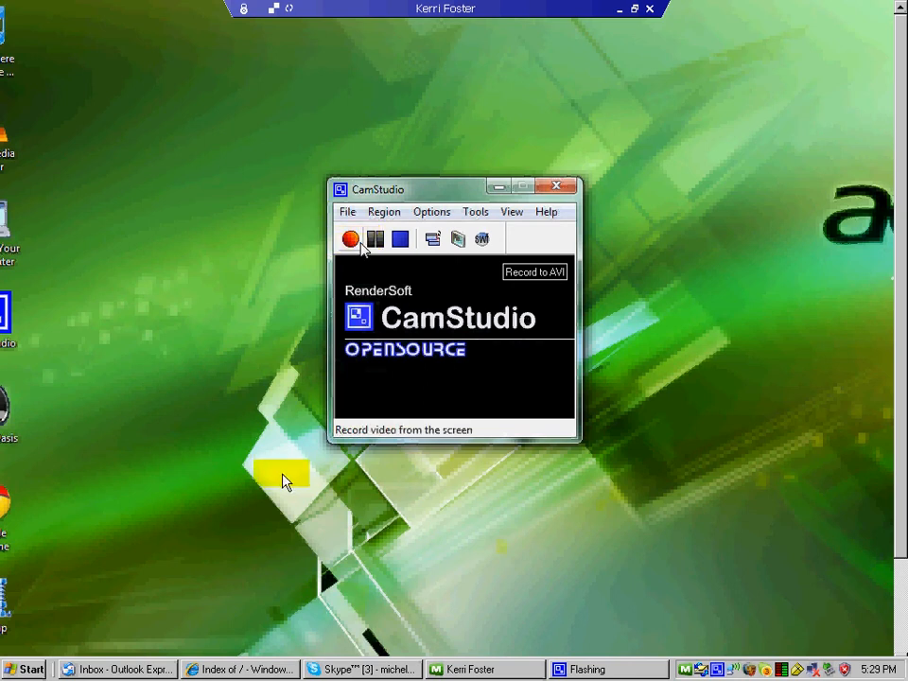
click(350, 239)
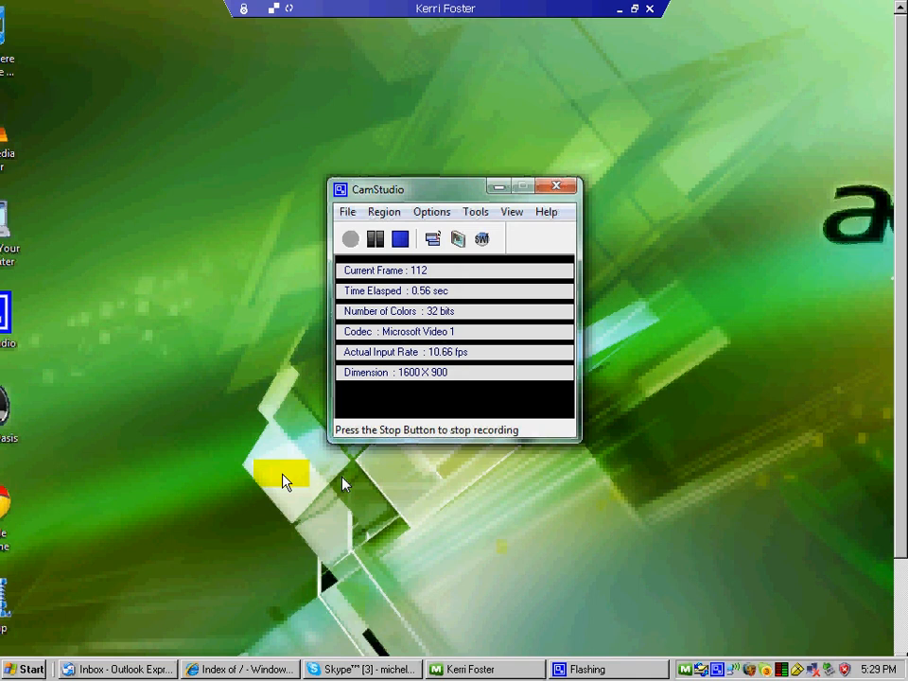
mouse_move(372, 554)
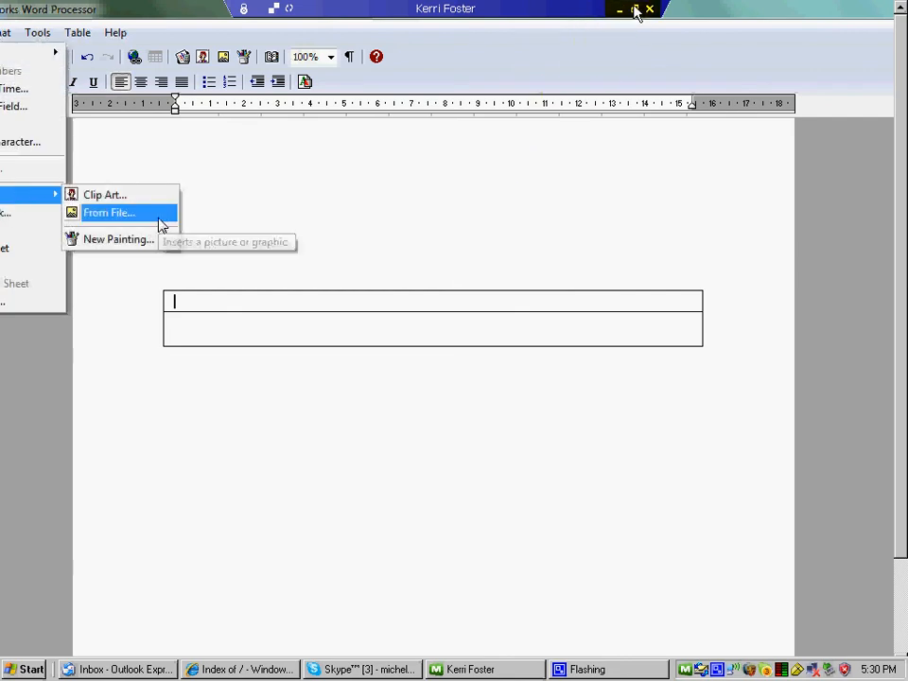
- Insert the 'Christmas picture 2' photo from file into the Works document
click(110, 212)
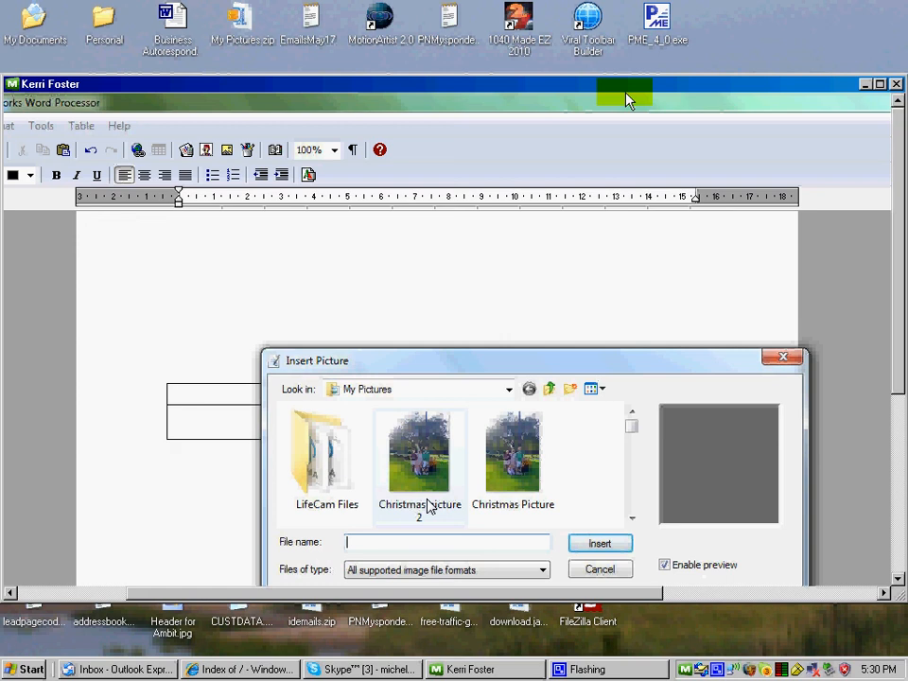
click(419, 453)
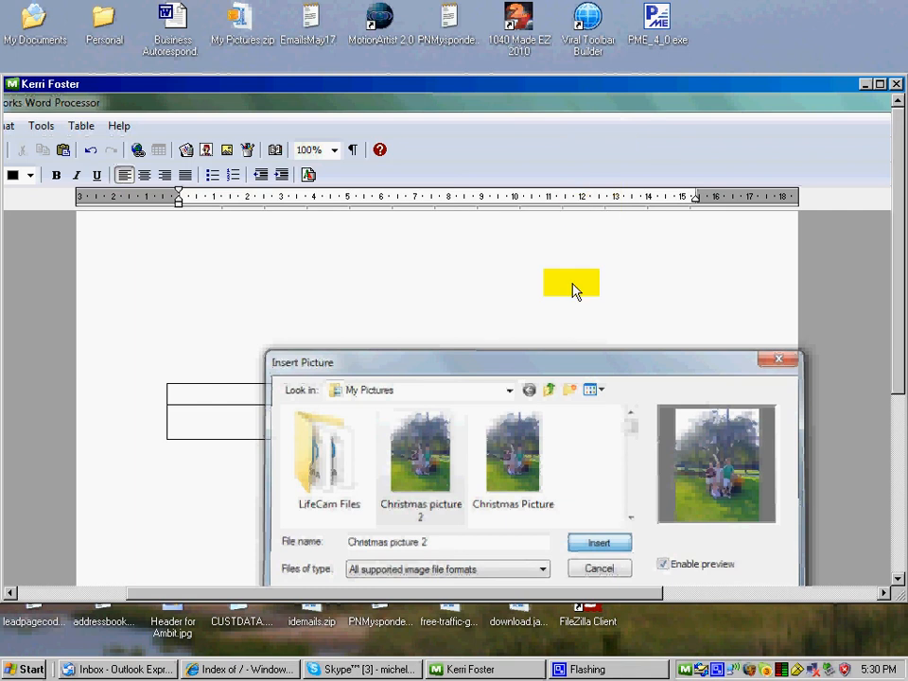
click(599, 542)
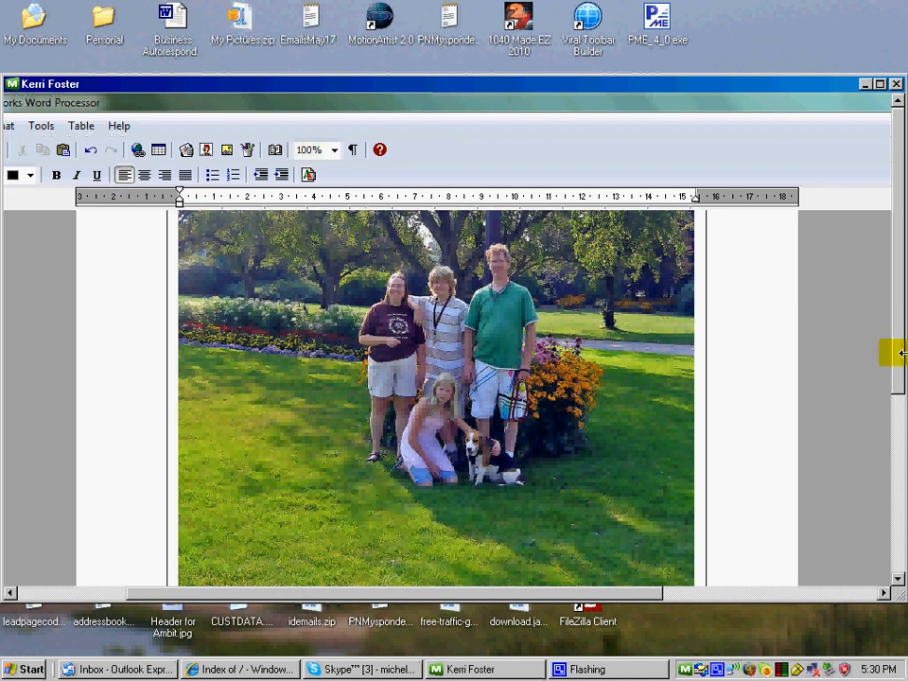
scroll(down, 3)
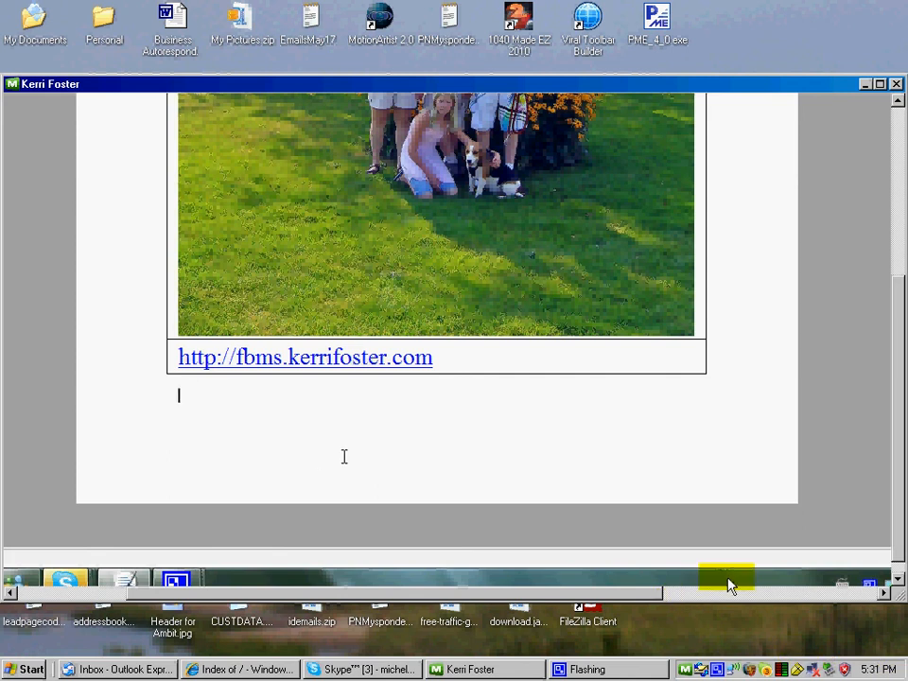
mouse_move(79, 293)
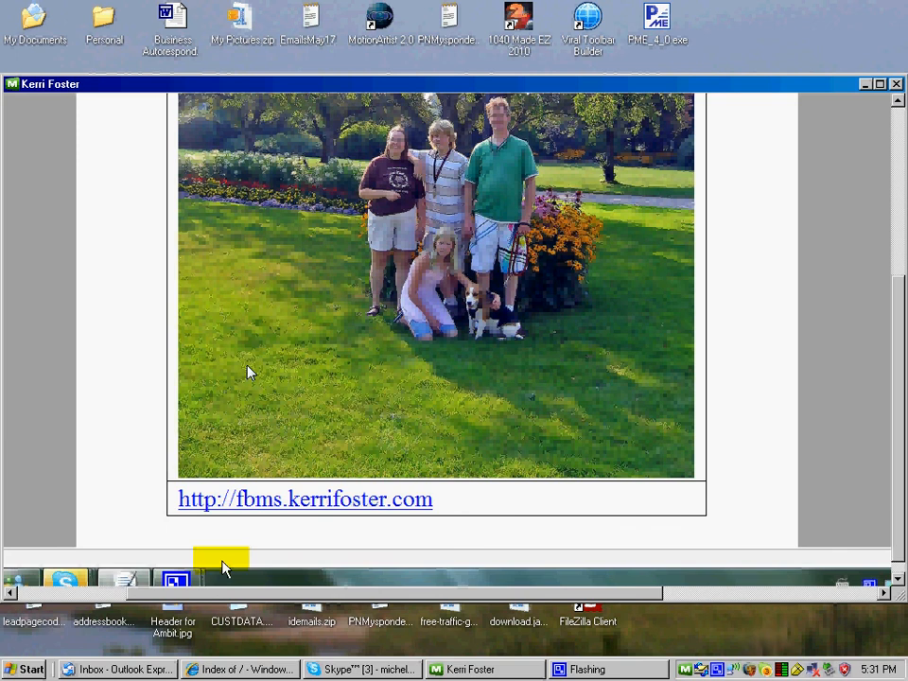
- Stop the recording, save it as 'test', and start a new recording
click(175, 579)
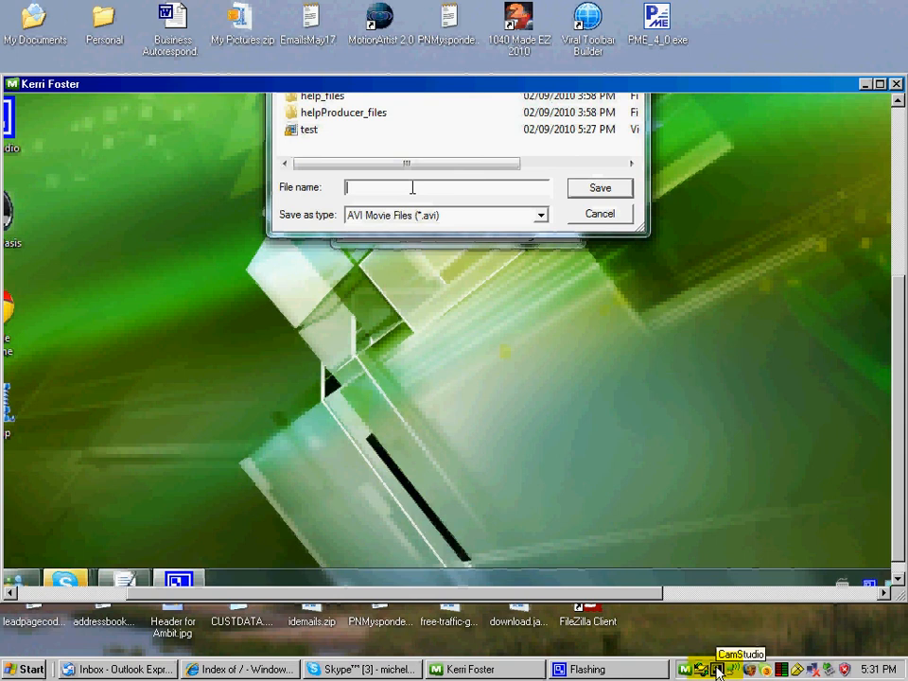
text(test)
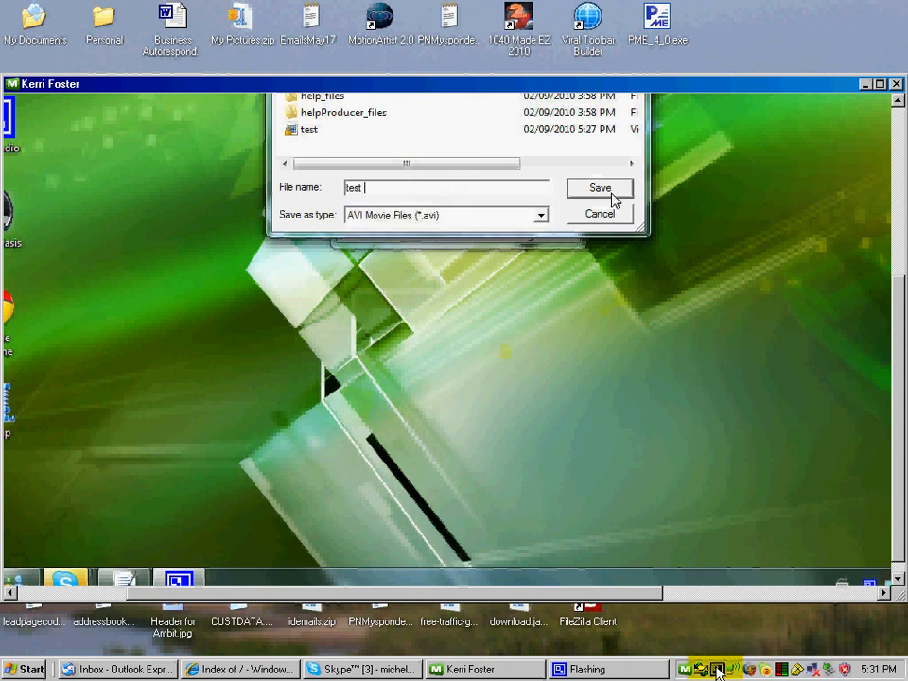
click(600, 187)
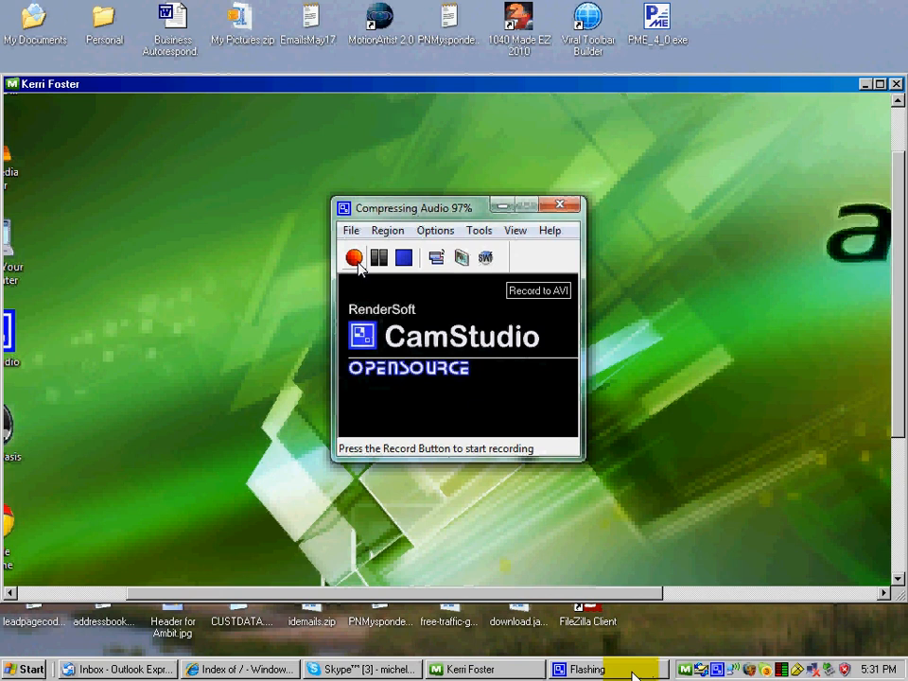
click(354, 258)
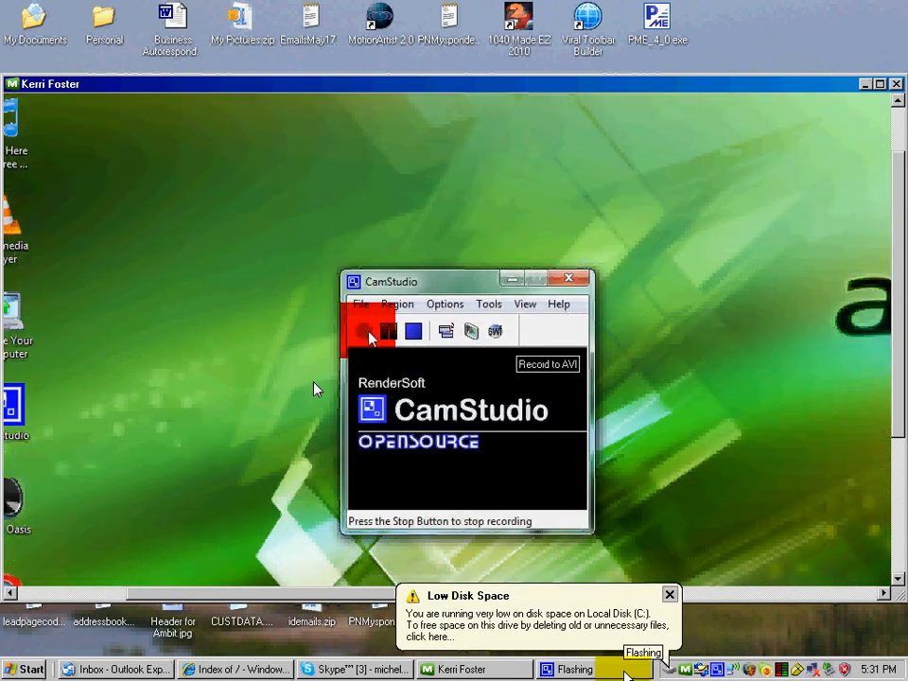
mouse_move(261, 484)
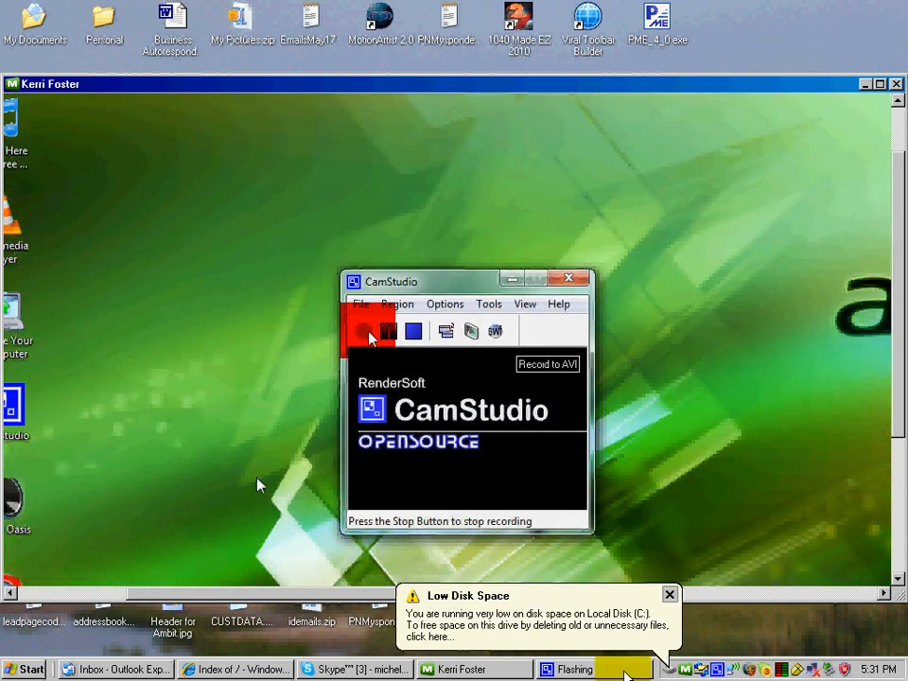